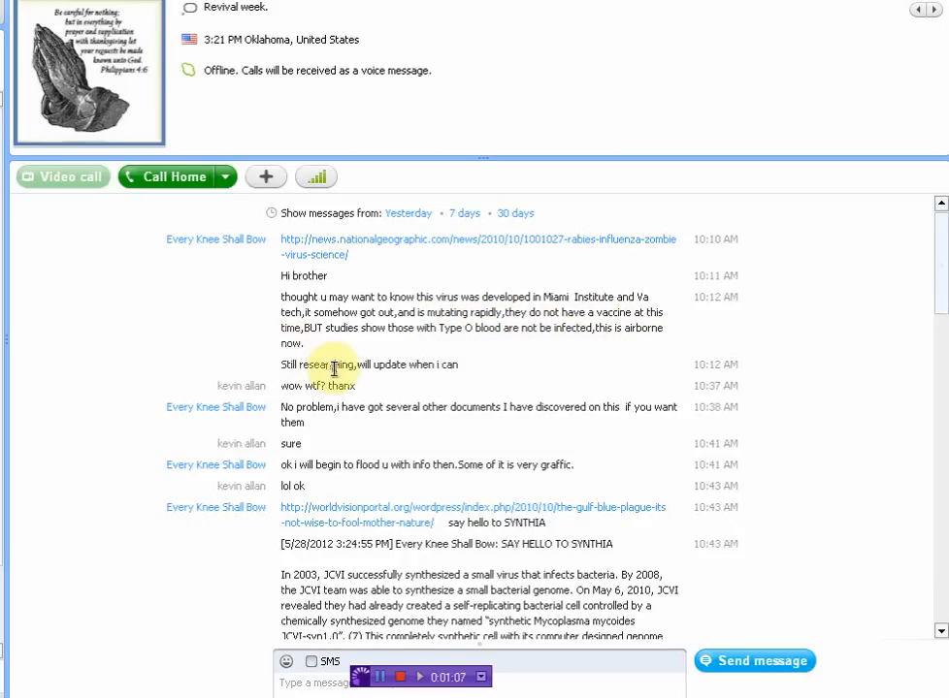
pyautogui.moveTo(424, 283)
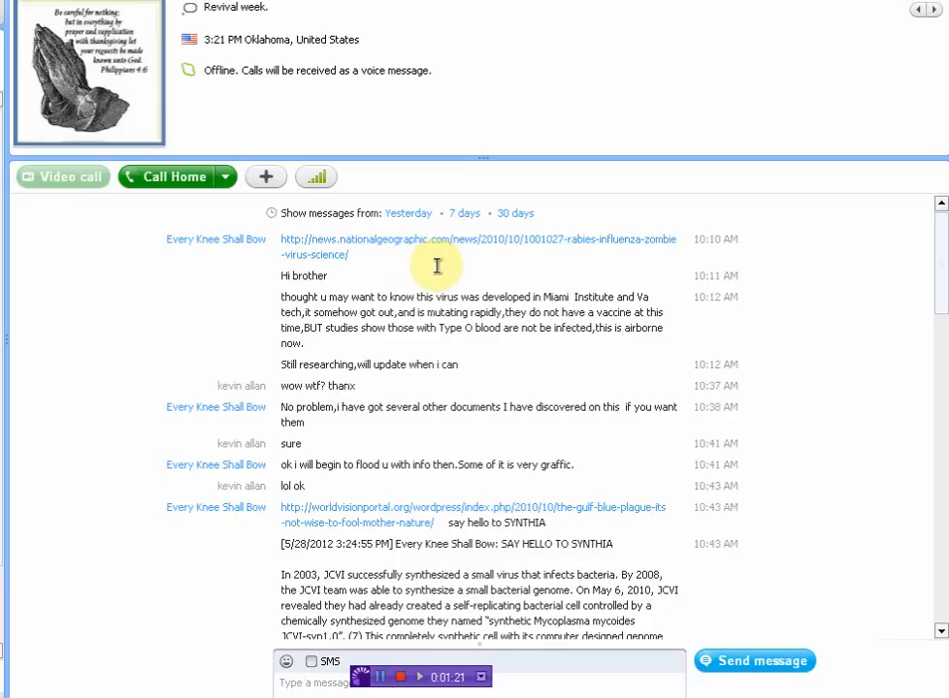
pyautogui.scroll(-3)
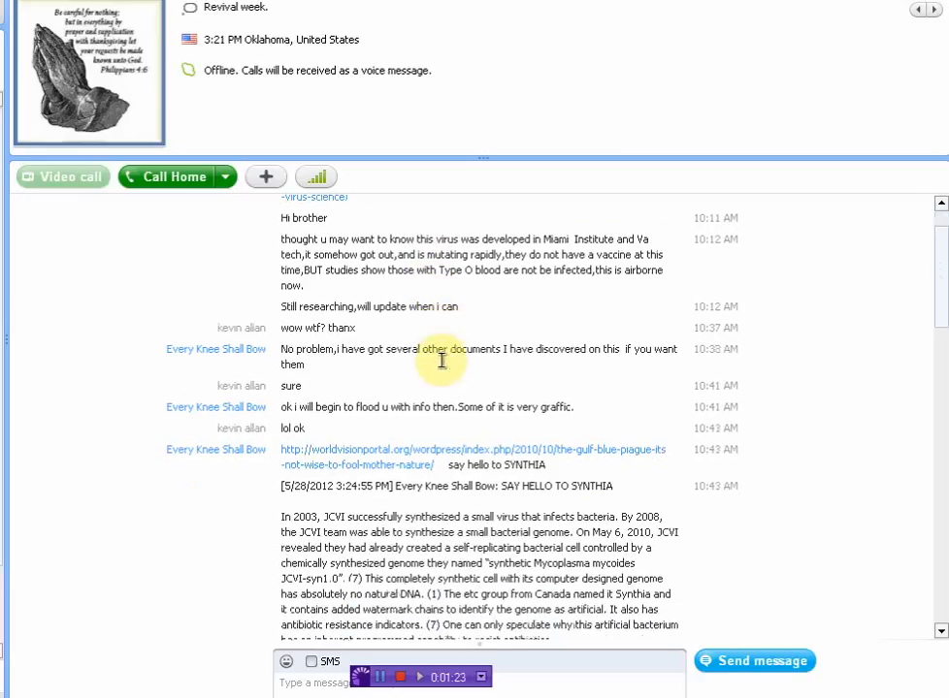
pyautogui.scroll(-3)
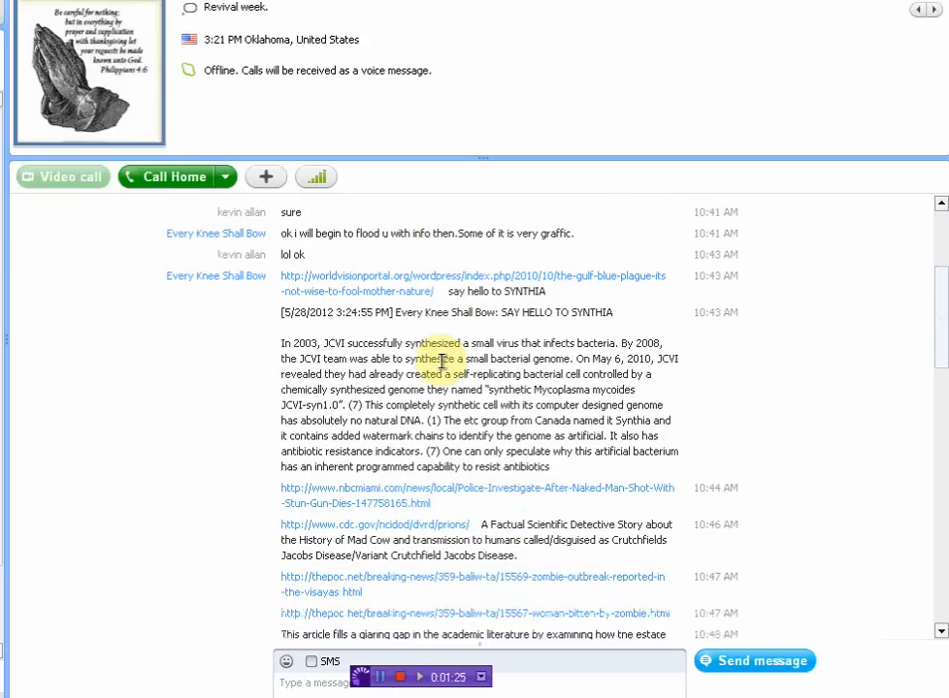
pyautogui.scroll(-3)
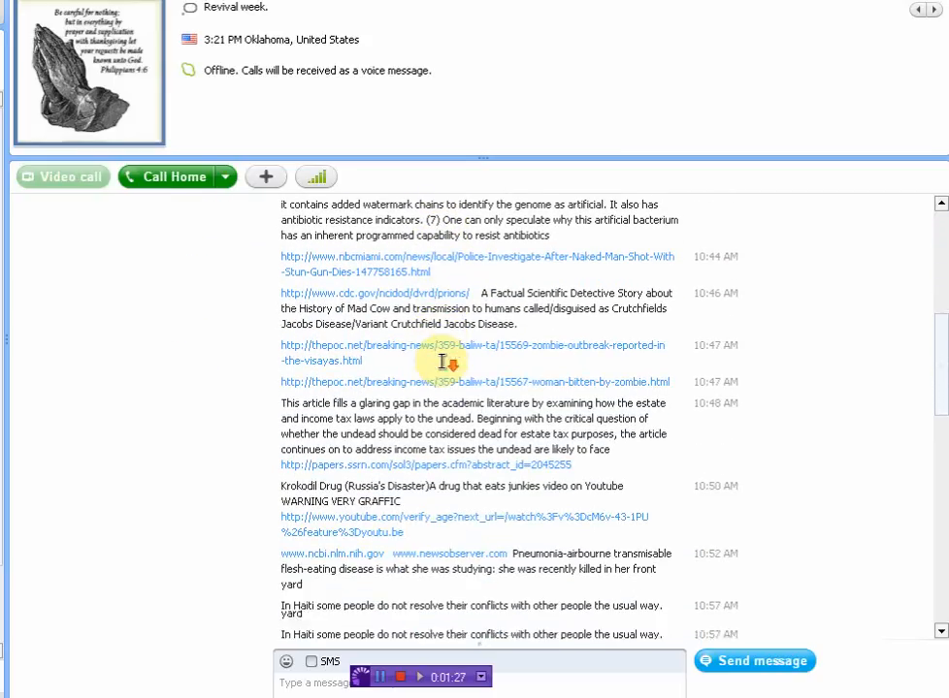
pyautogui.scroll(-3)
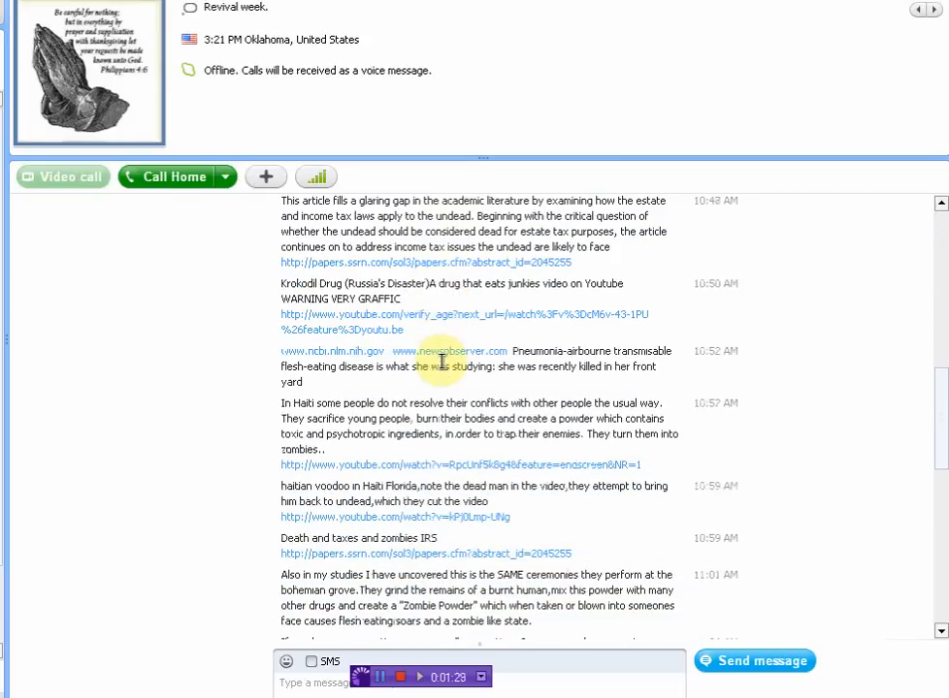
pyautogui.scroll(-3)
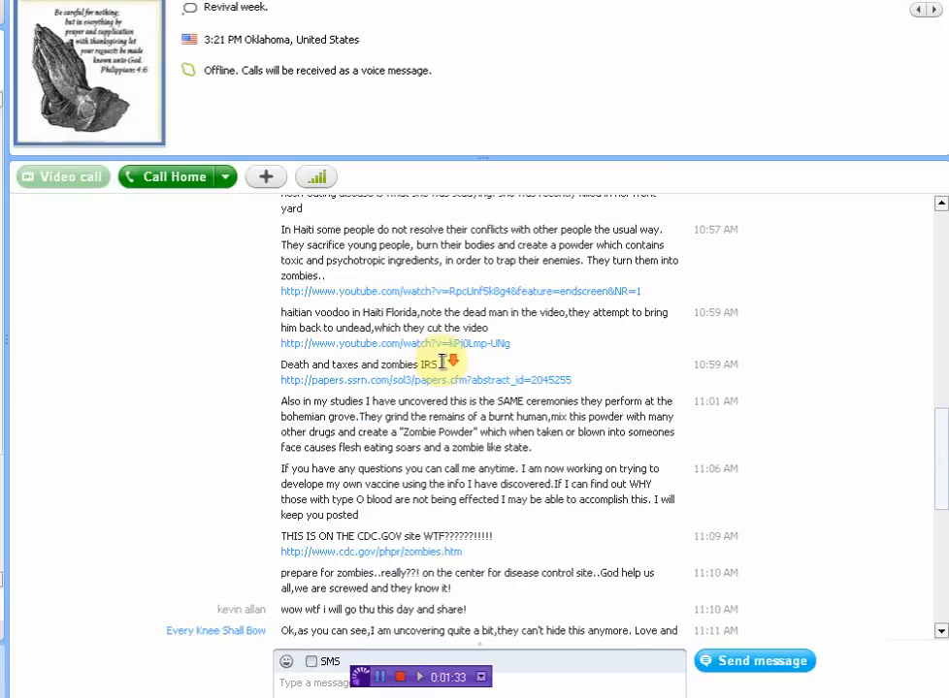
pyautogui.scroll(-3)
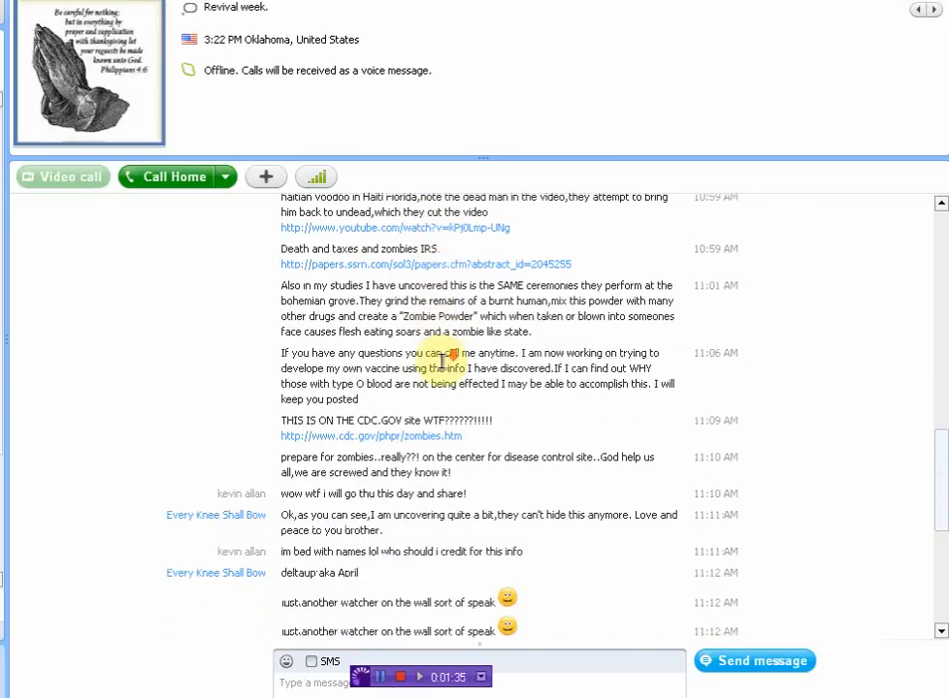
pyautogui.scroll(-3)
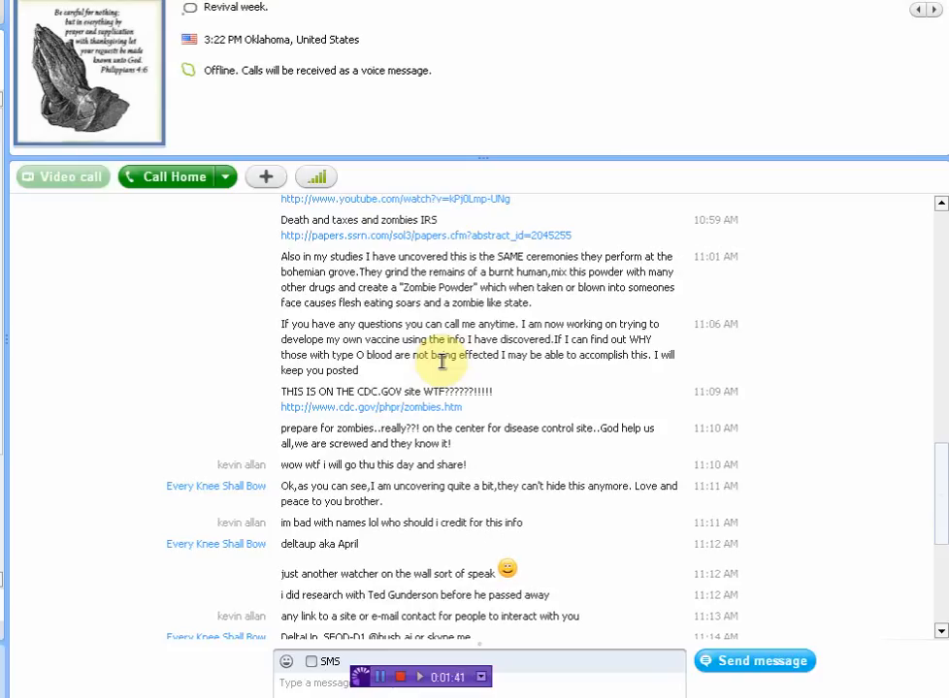
pyautogui.moveTo(39, 430)
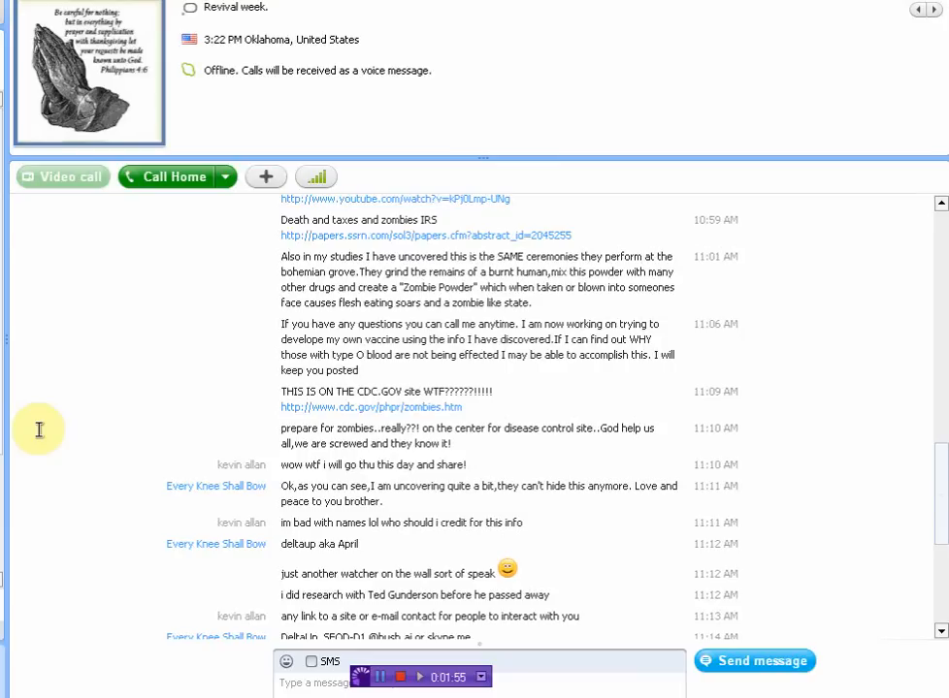
pyautogui.scroll(-3)
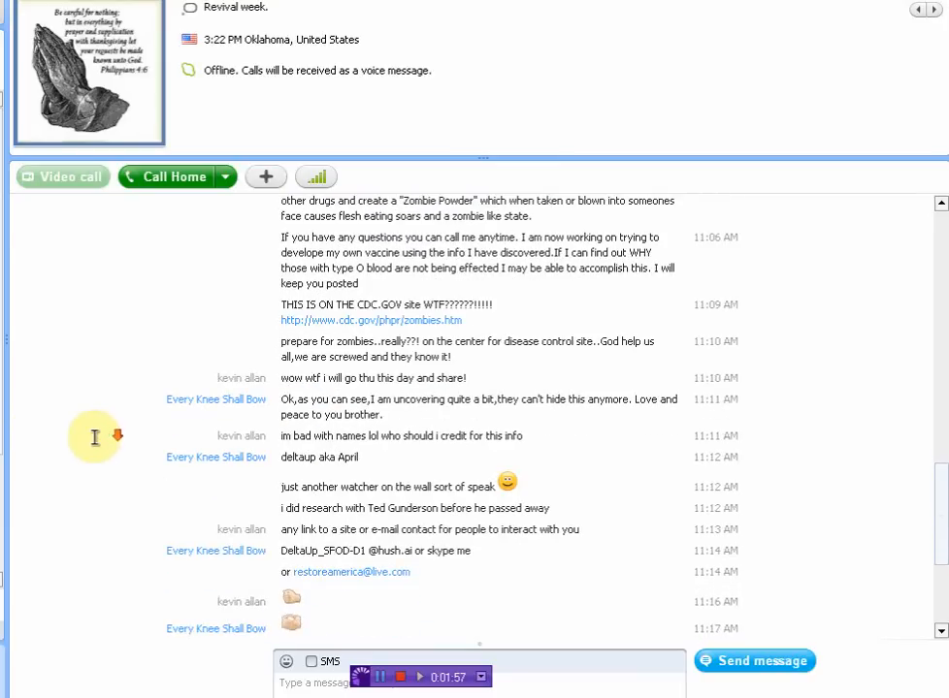
pyautogui.moveTo(279, 508)
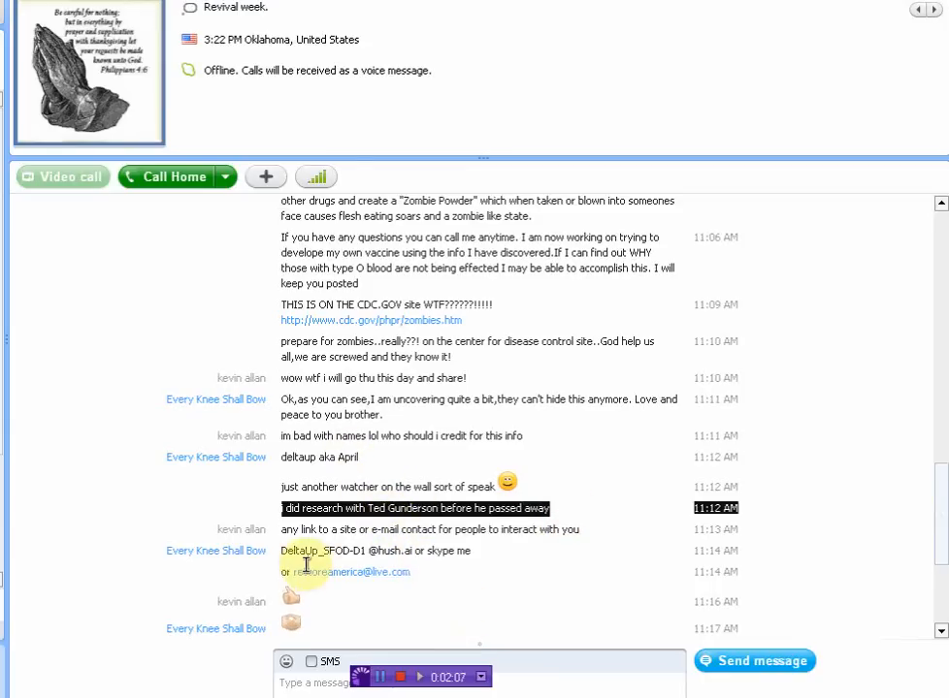
pyautogui.moveTo(453, 558)
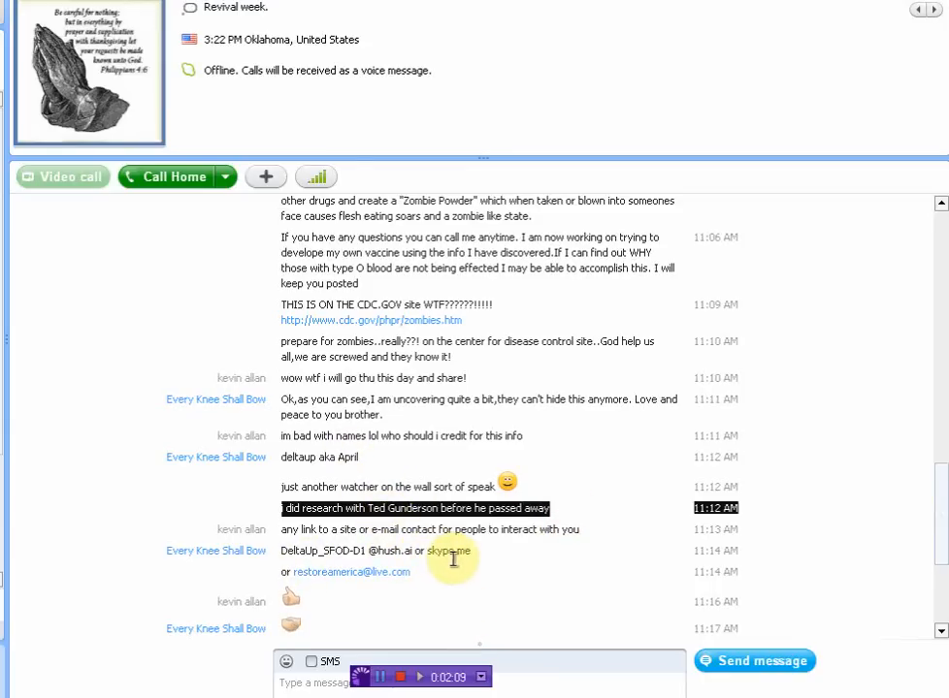
pyautogui.moveTo(250, 87)
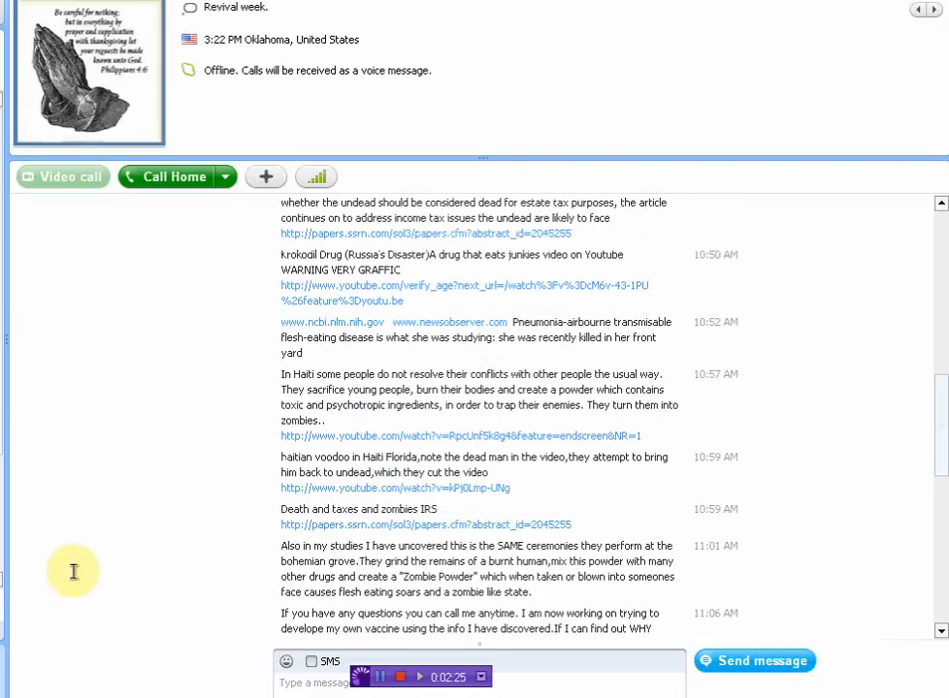
pyautogui.moveTo(93, 574)
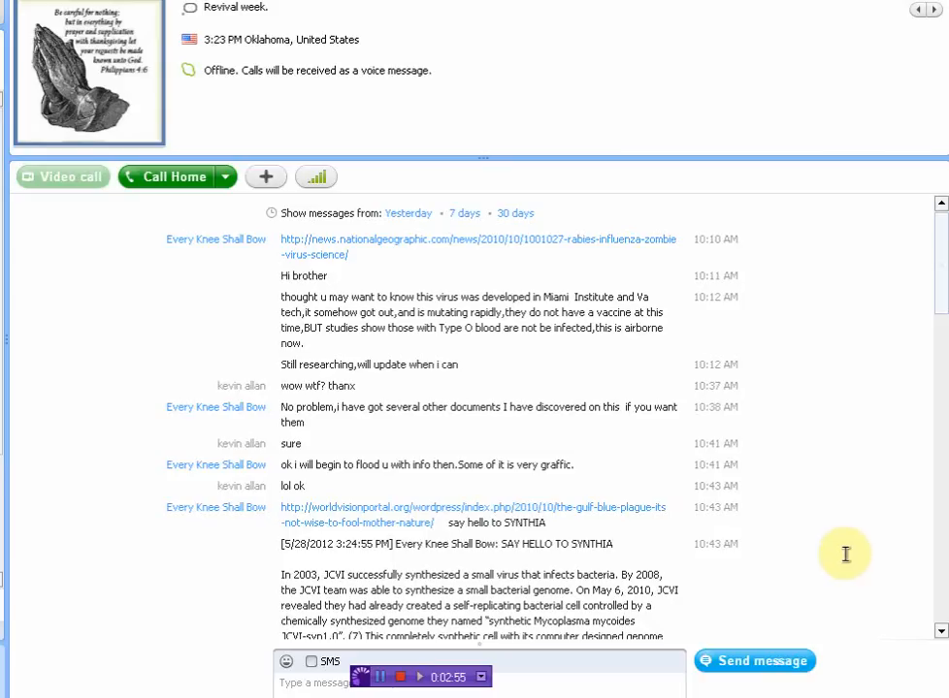
pyautogui.moveTo(832, 550)
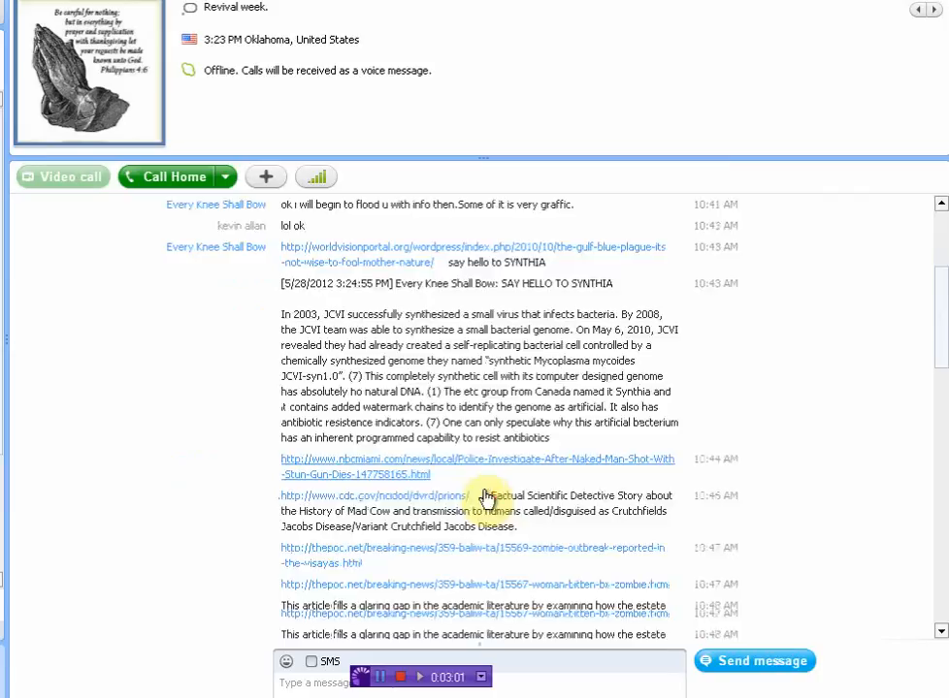
pyautogui.scroll(-3)
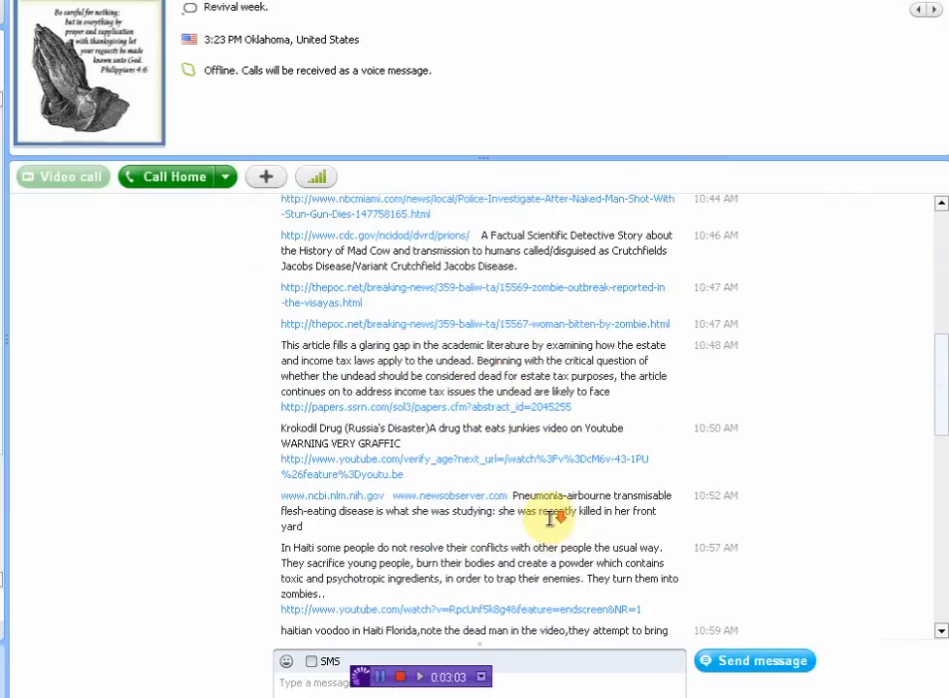
pyautogui.scroll(-3)
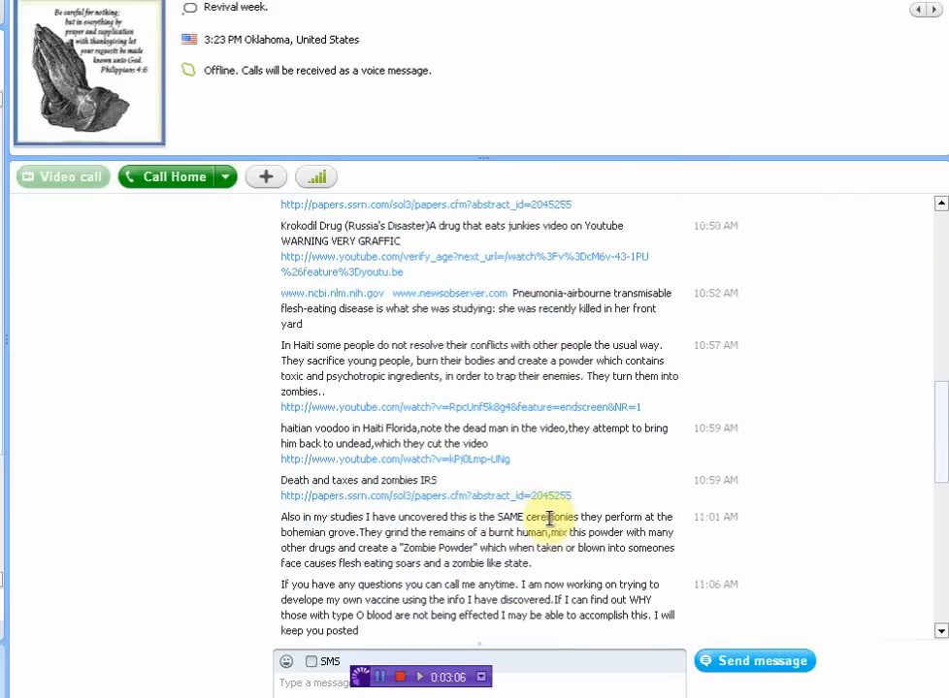
pyautogui.scroll(-3)
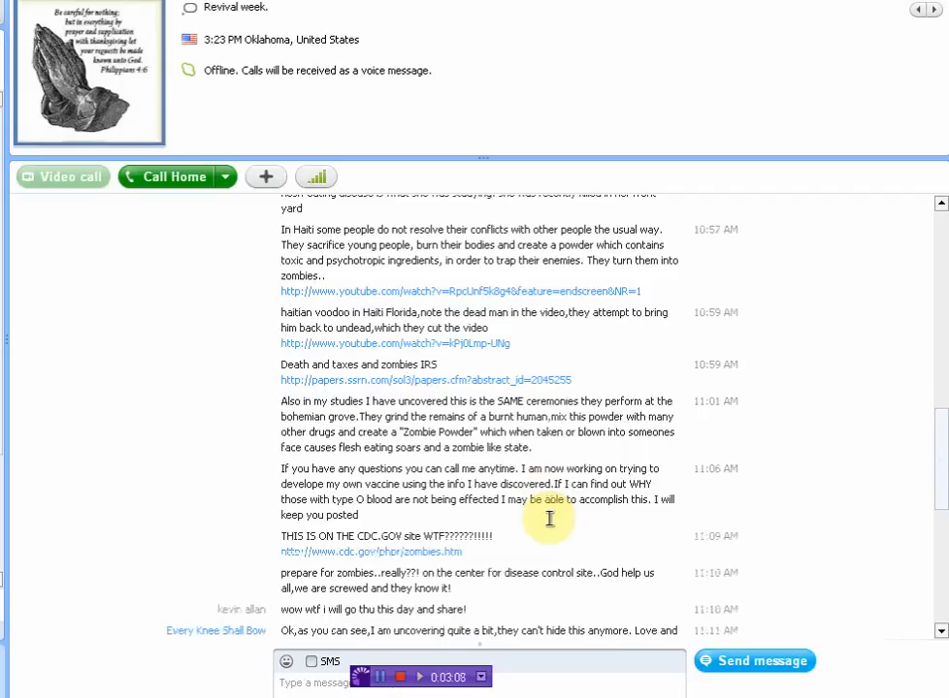